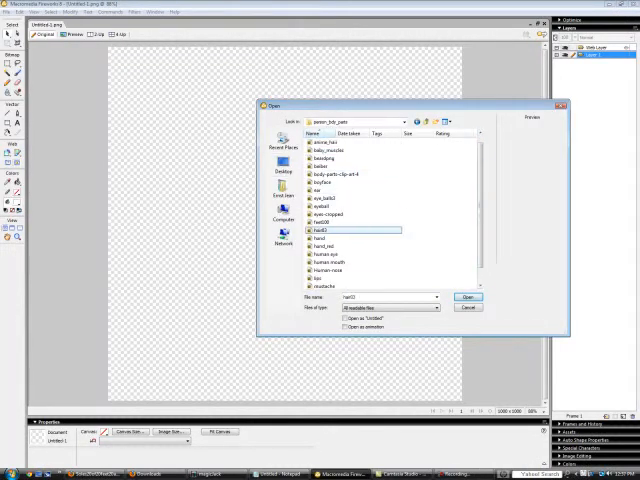
# Open the close-up blue eye photo from the images folder.
pyautogui.click(468, 296)
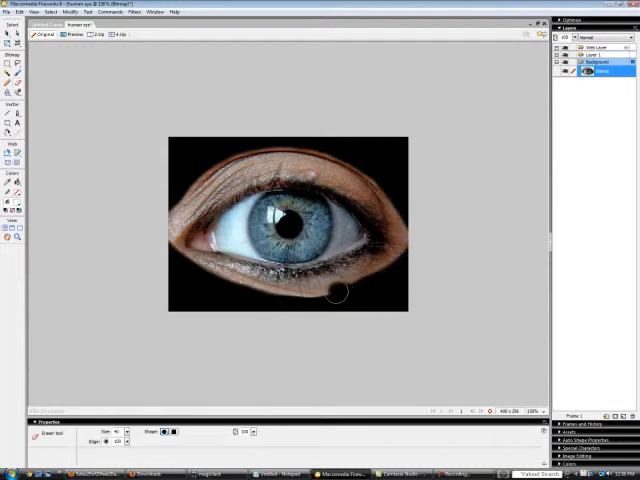
# Zoom in close on the eye to work on removing its black background.
pyautogui.click(600, 62)
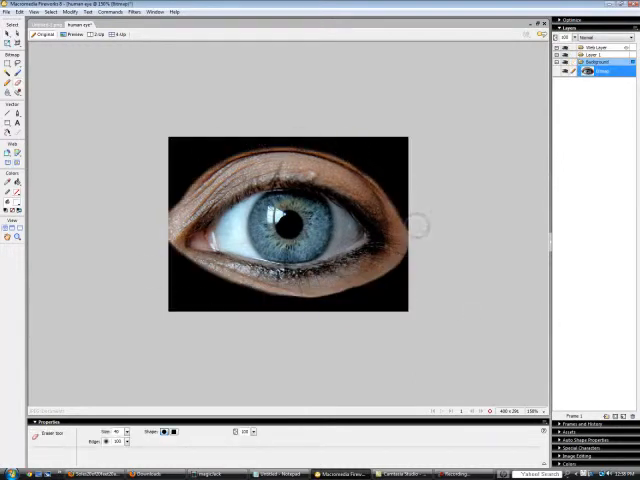
pyautogui.click(536, 410)
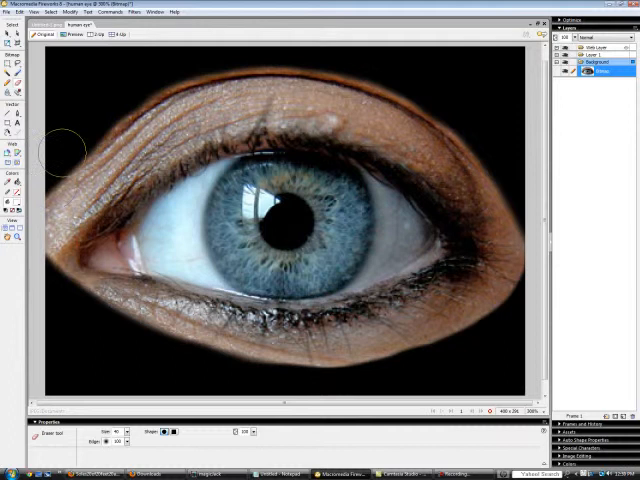
pyautogui.moveTo(152, 72)
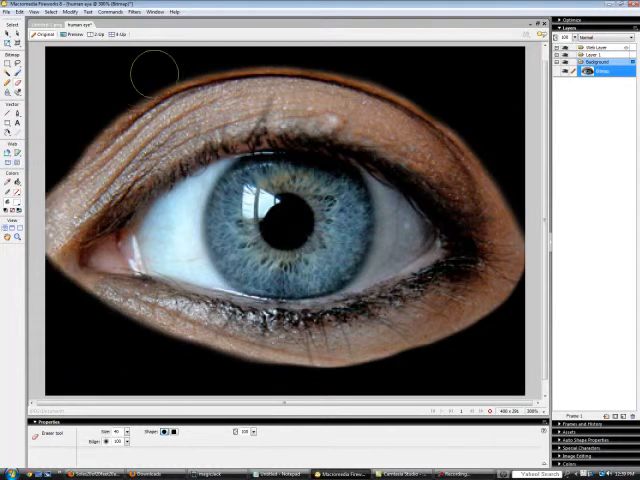
pyautogui.moveTo(530, 220)
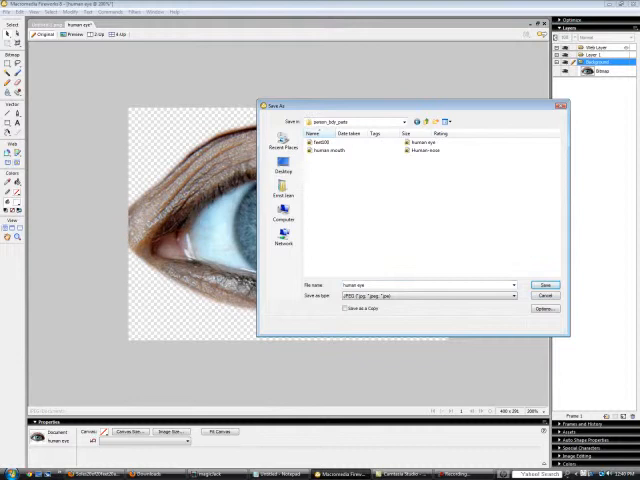
# Save the eye cut-out sitting on its transparent background.
pyautogui.click(544, 284)
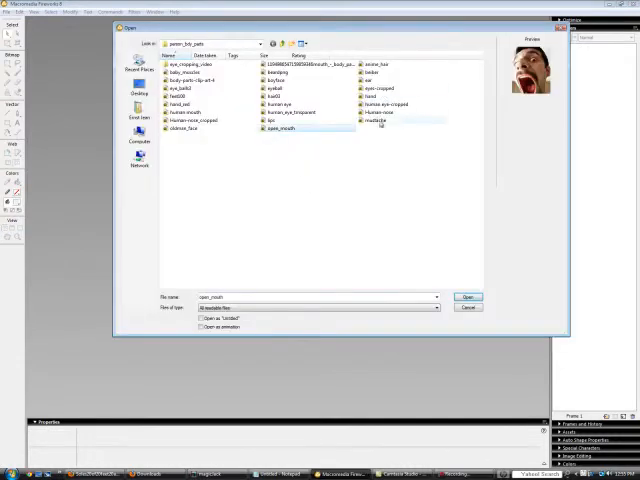
# Open the open mouth photo for cutting out.
pyautogui.click(468, 296)
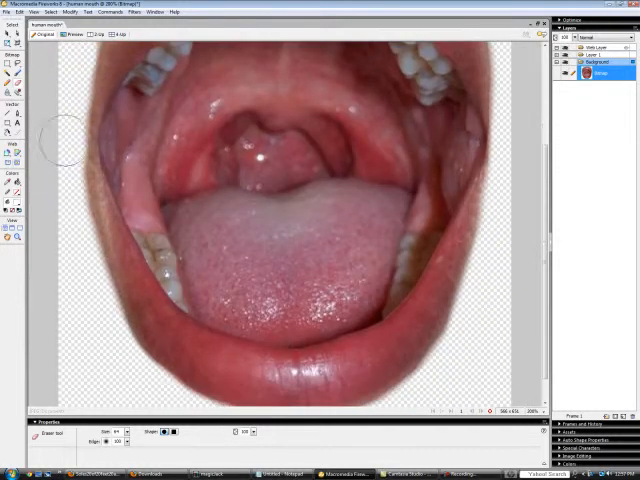
pyautogui.moveTo(68, 268)
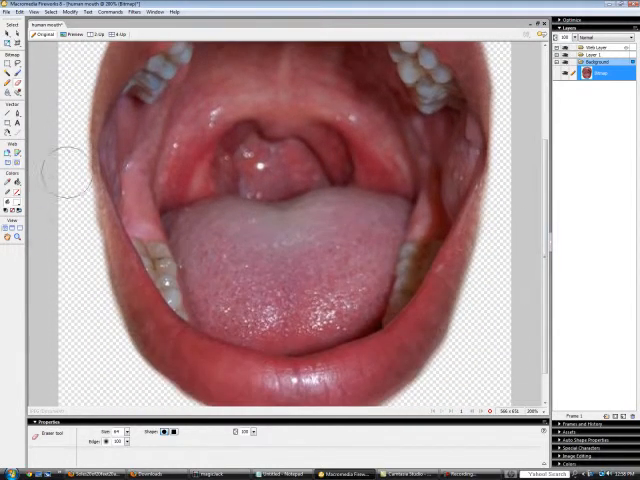
pyautogui.moveTo(470, 350)
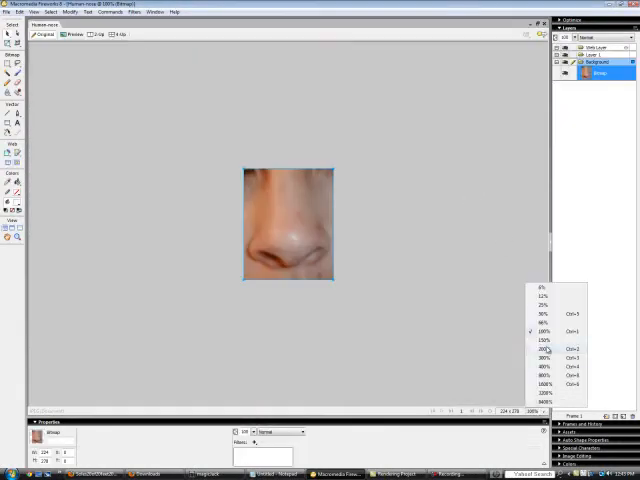
# Choose a closer zoom level on the nose before erasing around it.
pyautogui.click(540, 348)
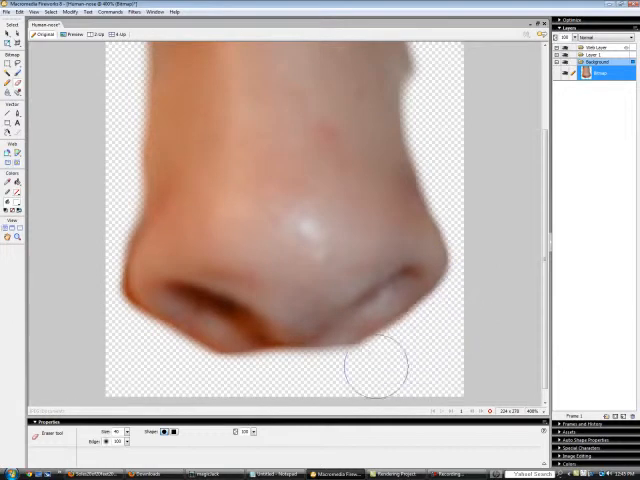
pyautogui.moveTo(96, 310)
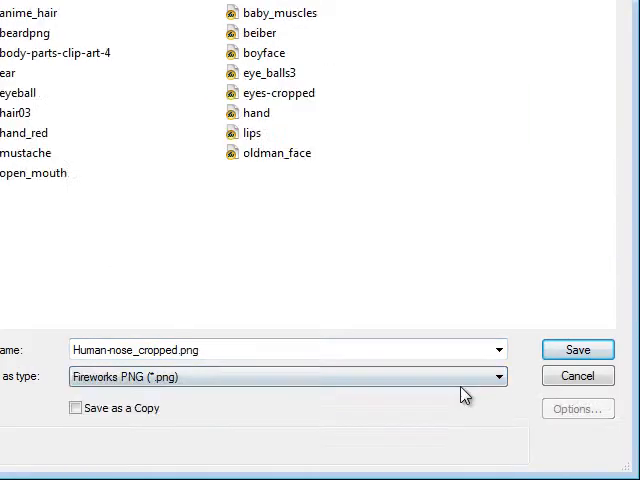
# Save the nose cut-out as Human-nose_cropped.png and return to the composite document.
pyautogui.click(576, 348)
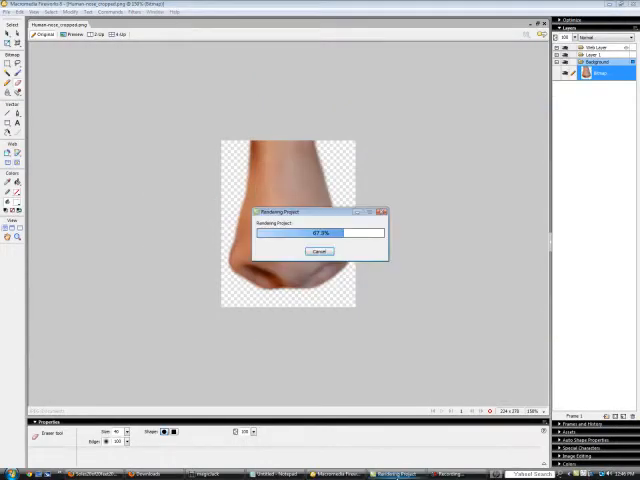
pyautogui.click(12, 12)
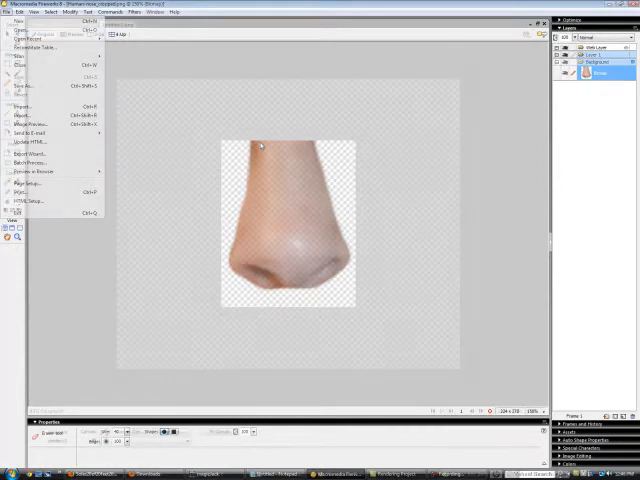
pyautogui.click(18, 18)
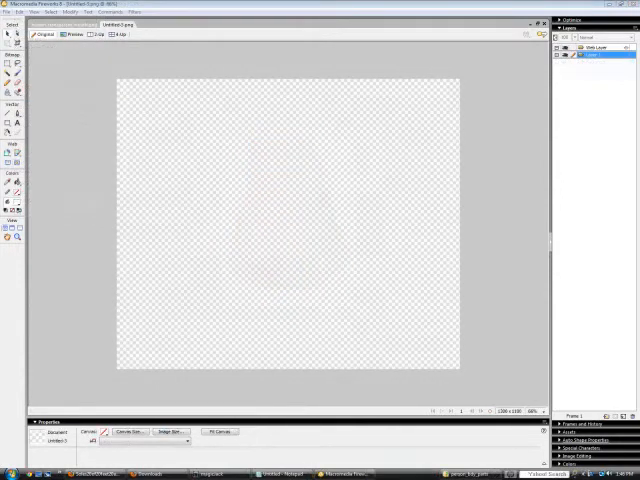
# Start importing another cut-out image into the composite via File > Import.
pyautogui.click(8, 12)
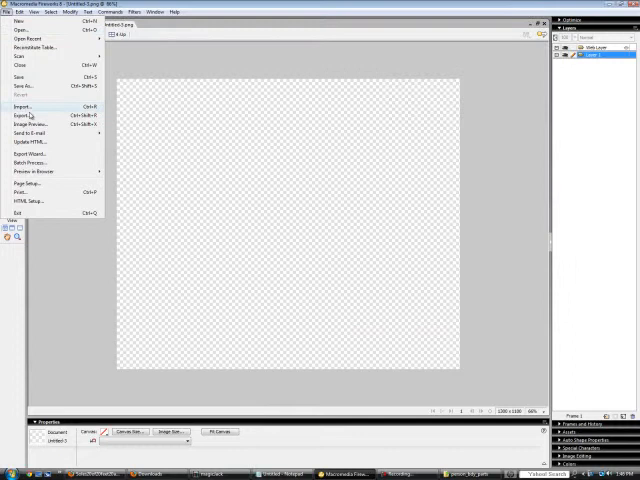
pyautogui.click(24, 104)
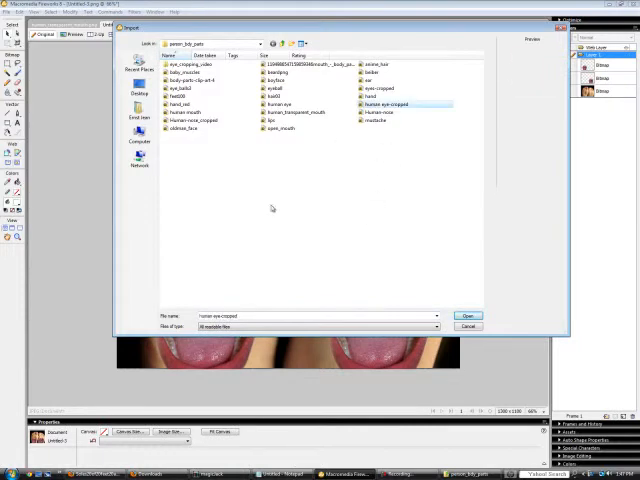
# Import the chosen cut-out image onto the foot composite.
pyautogui.click(468, 316)
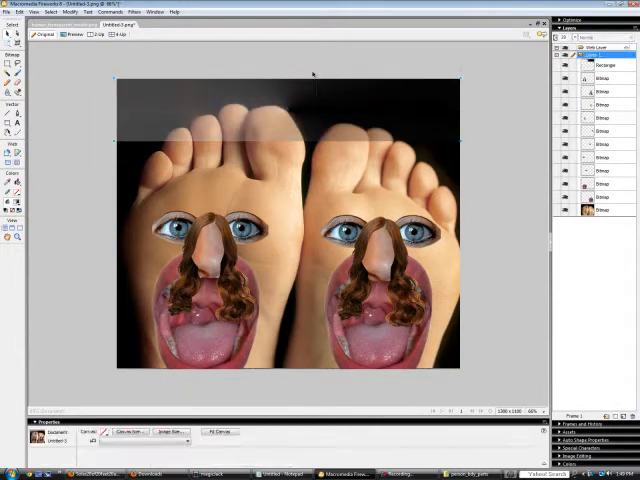
# Import the Unique Net Designs logo file as a banner across the top.
pyautogui.click(604, 64)
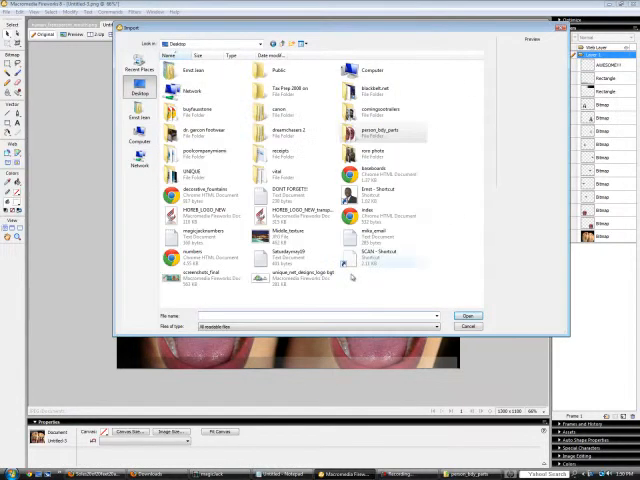
pyautogui.click(468, 316)
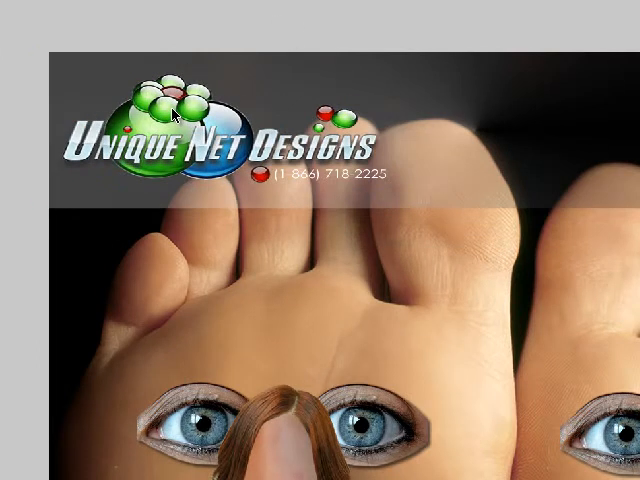